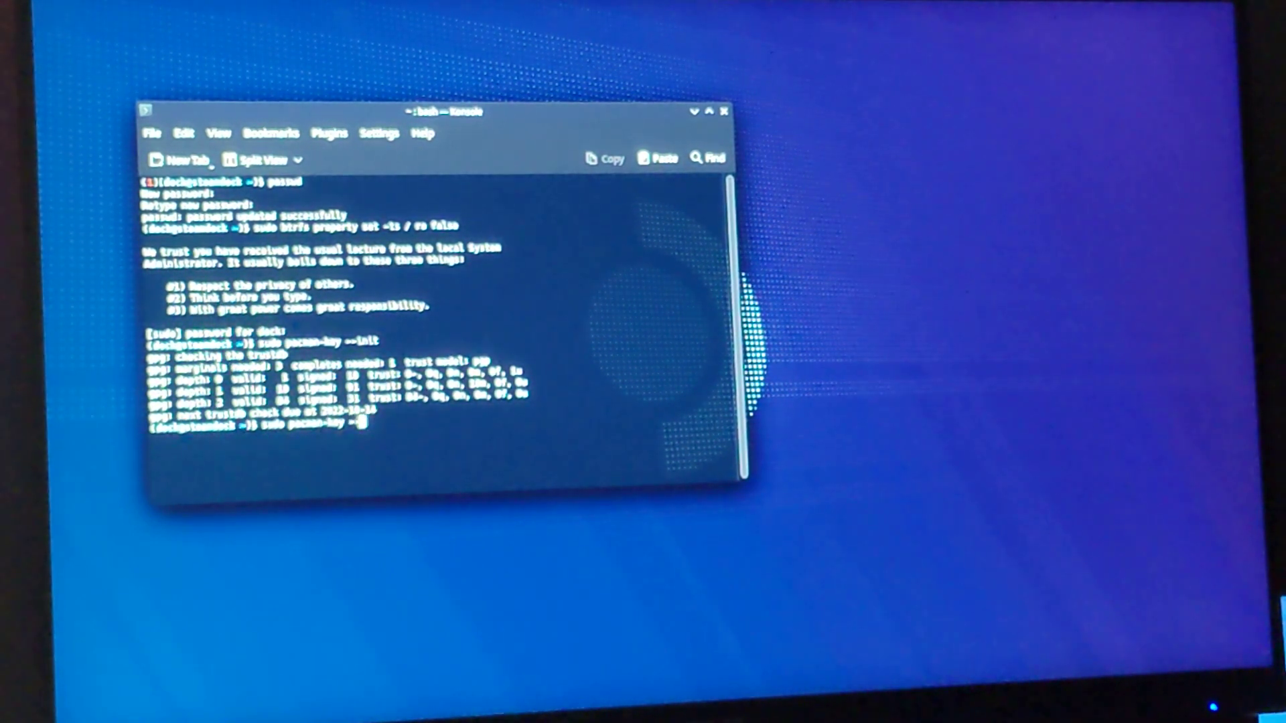
- Run 'sudo pacman-key --populate archlinux' to load the Arch Linux signing keys
{"action": "type", "text": "--populate"}
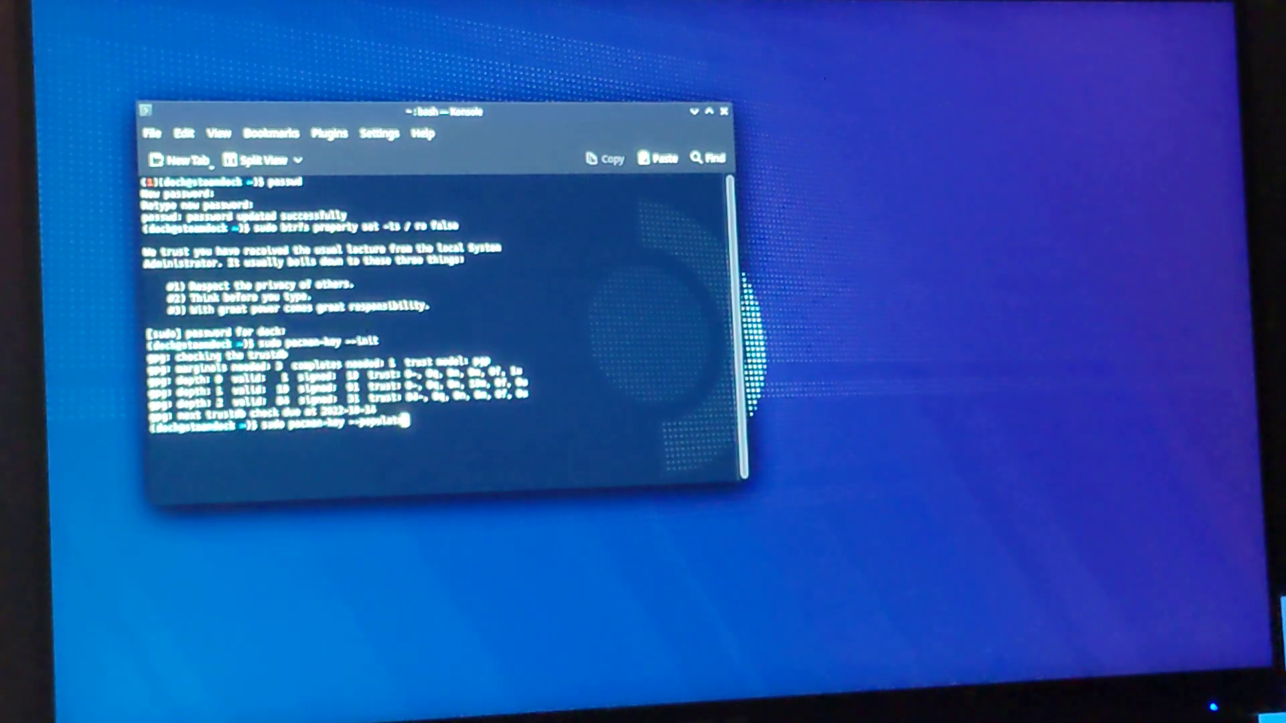
{"action": "type", "text": "archlinux"}
{"action": "type", "text": "sudo pacman -Syu"}
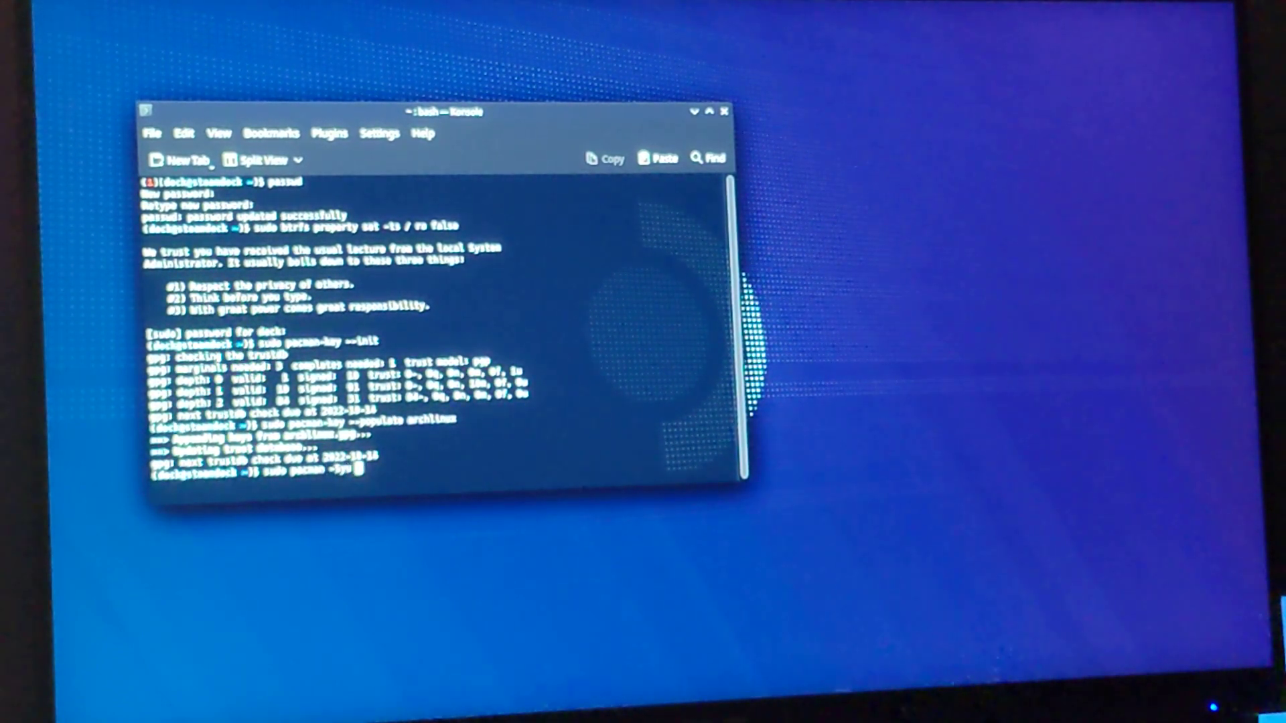
{"action": "type", "text": "--overw"}
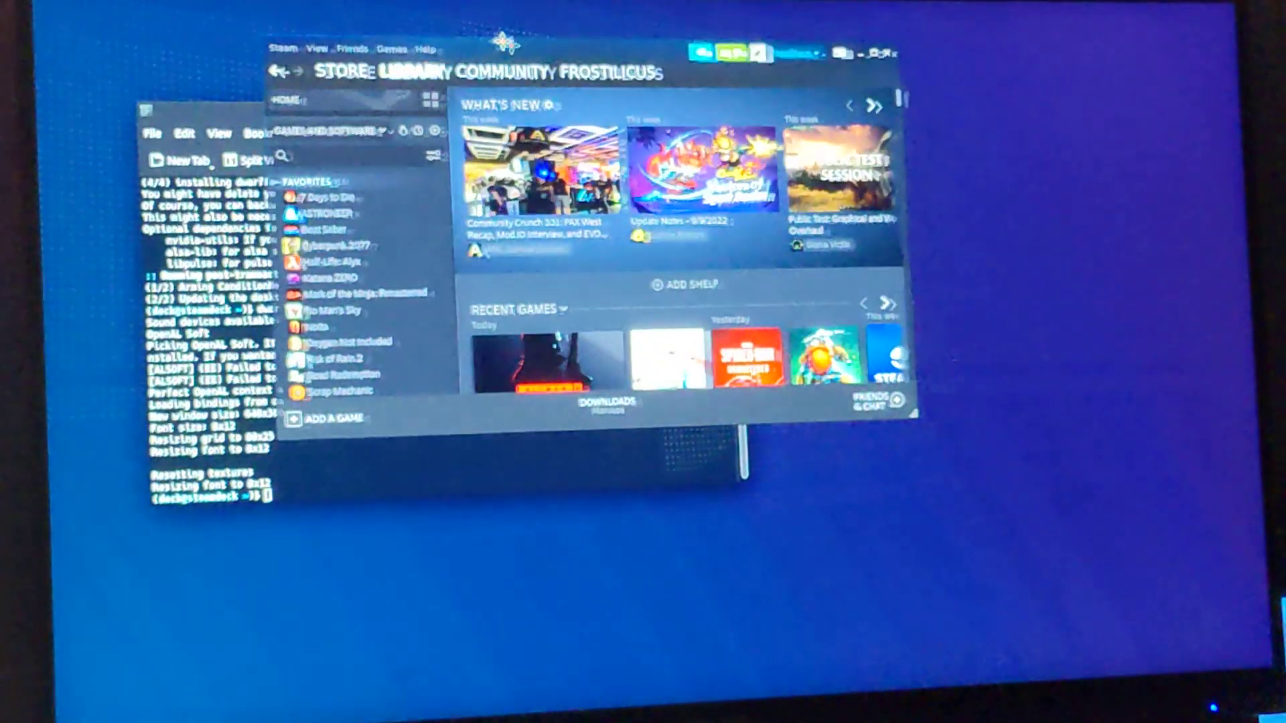
- Start adding a non-Steam game from the Games menu and tick Dwarf Fortress
{"action": "left_click", "coordinate": [335, 88]}
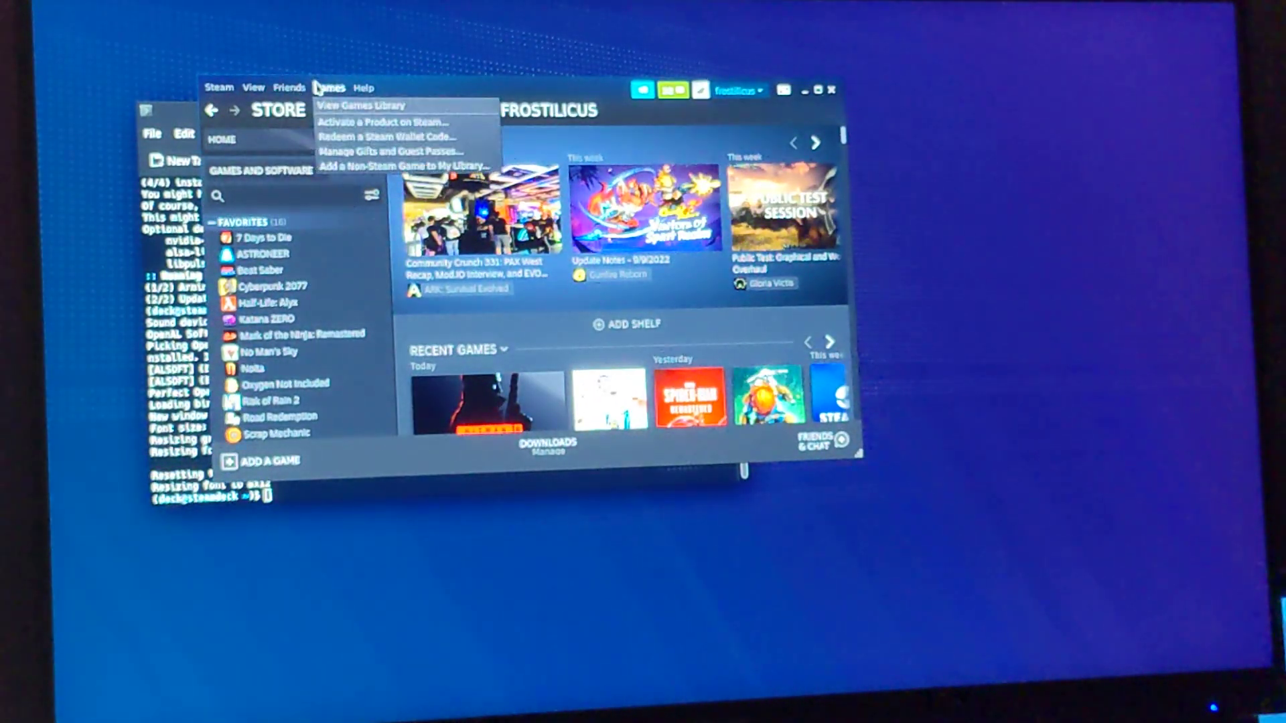
{"action": "left_click", "coordinate": [406, 166]}
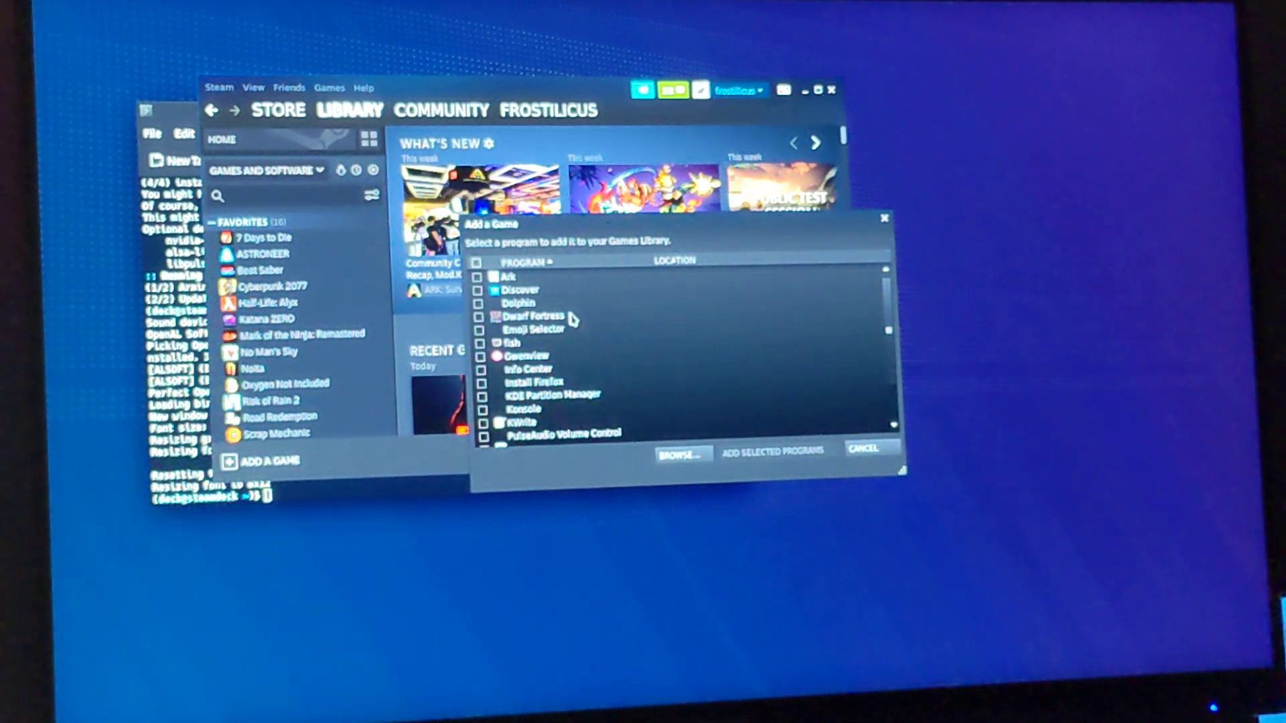
{"action": "left_click", "coordinate": [863, 449]}
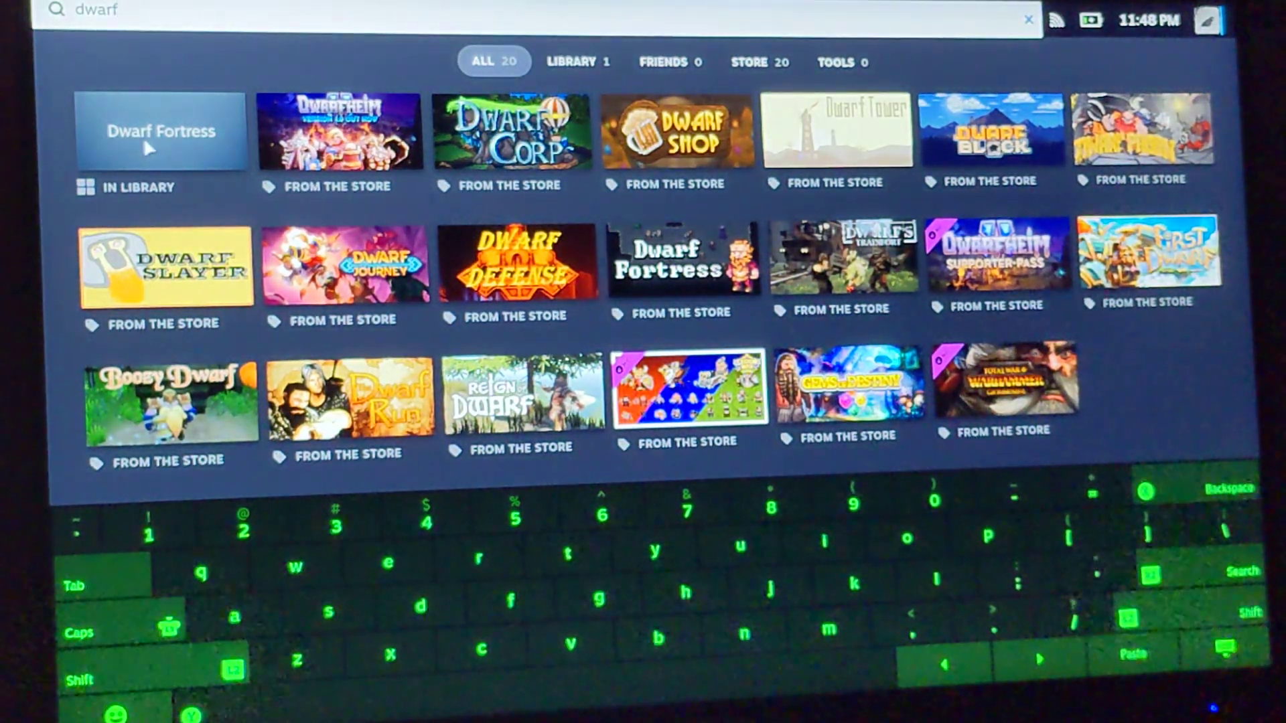
- Select the In Library Dwarf Fortress tile in the Gaming Mode search results
{"action": "left_click", "coordinate": [161, 130]}
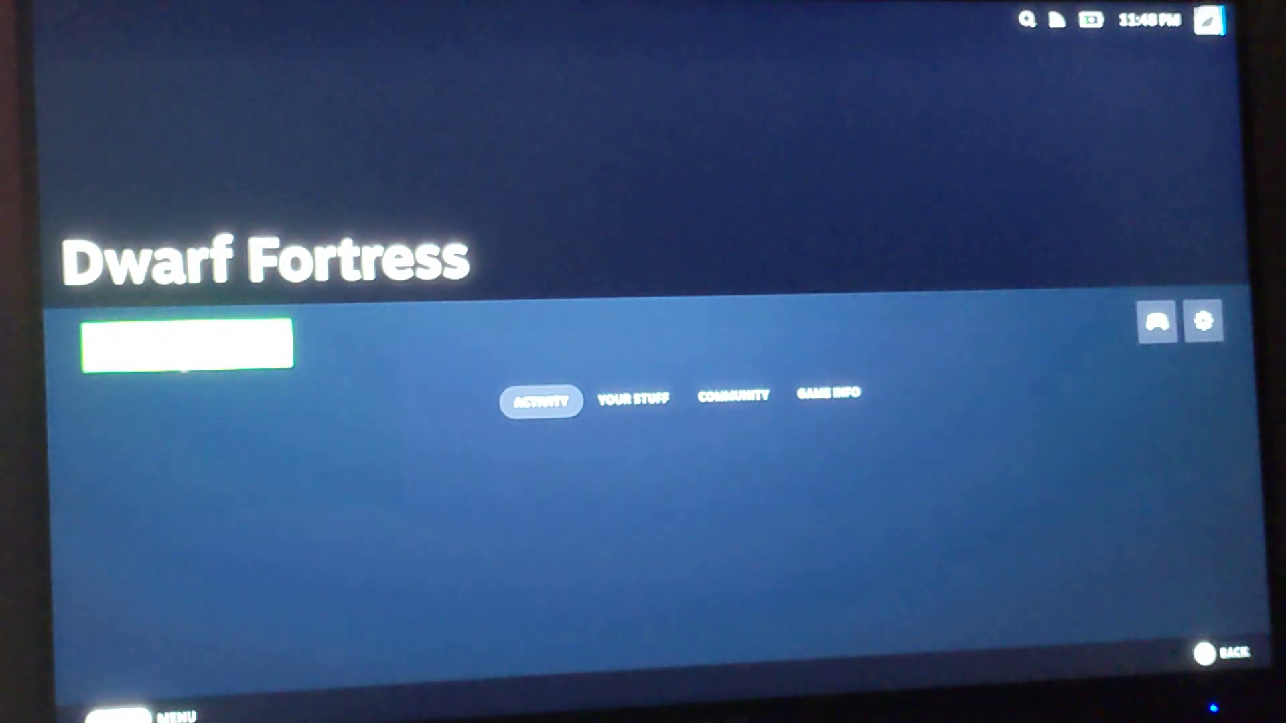